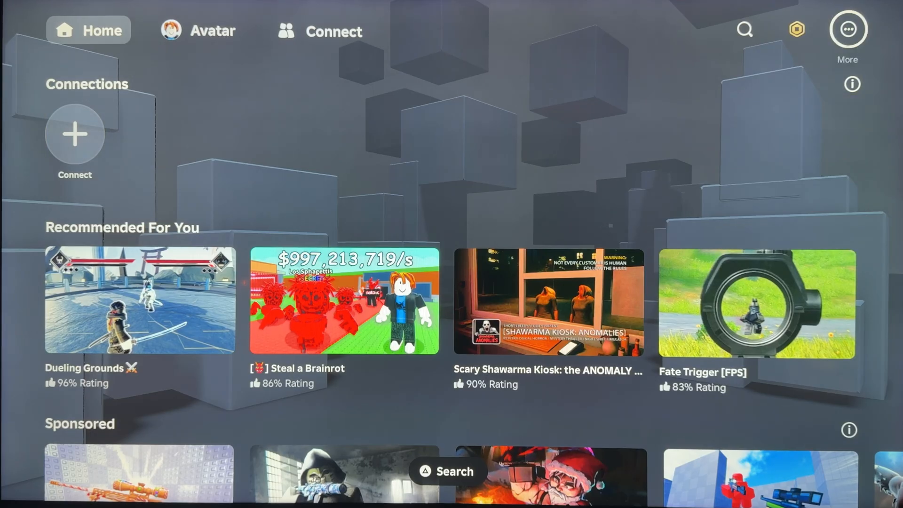
Reach the Roblox account settings from the More menu
{"action": "left_click", "coordinate": [846, 29]}
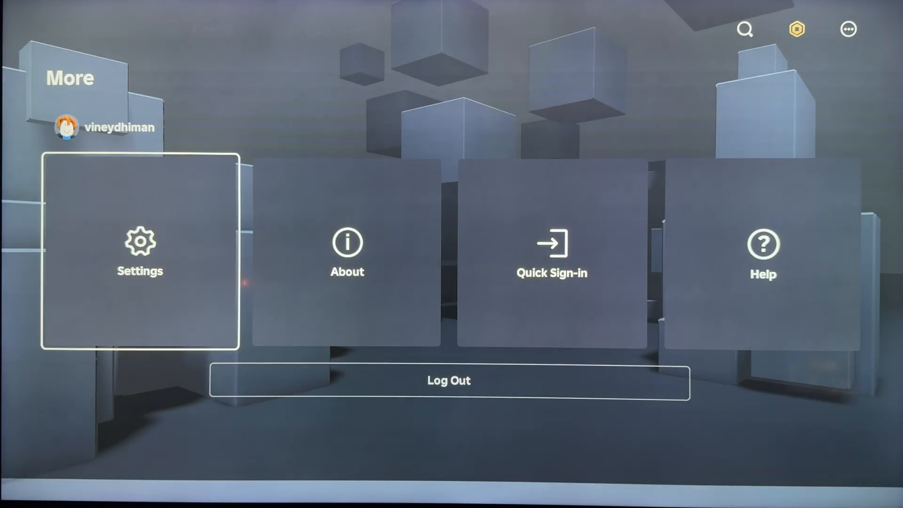
{"action": "left_click", "coordinate": [140, 253]}
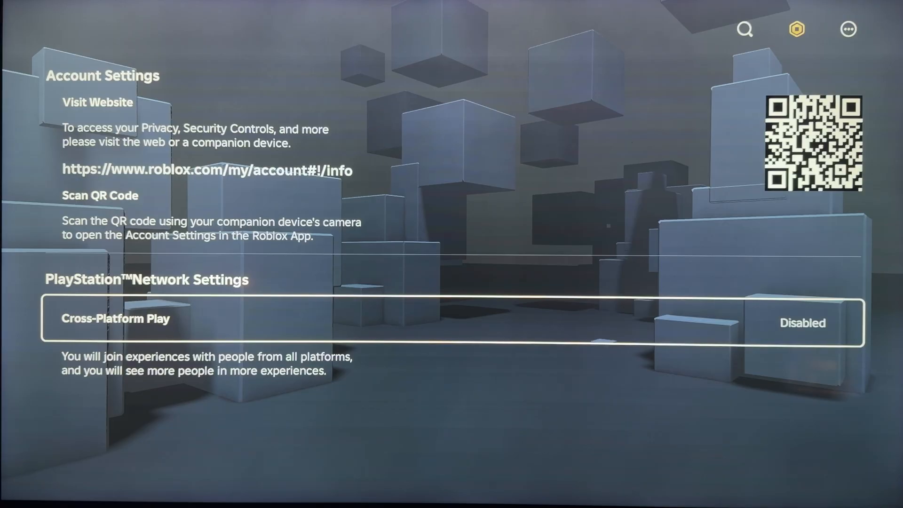
Switch Cross-Platform Play to Enabled and return to the PS5 home screen
{"action": "left_click", "coordinate": [801, 322]}
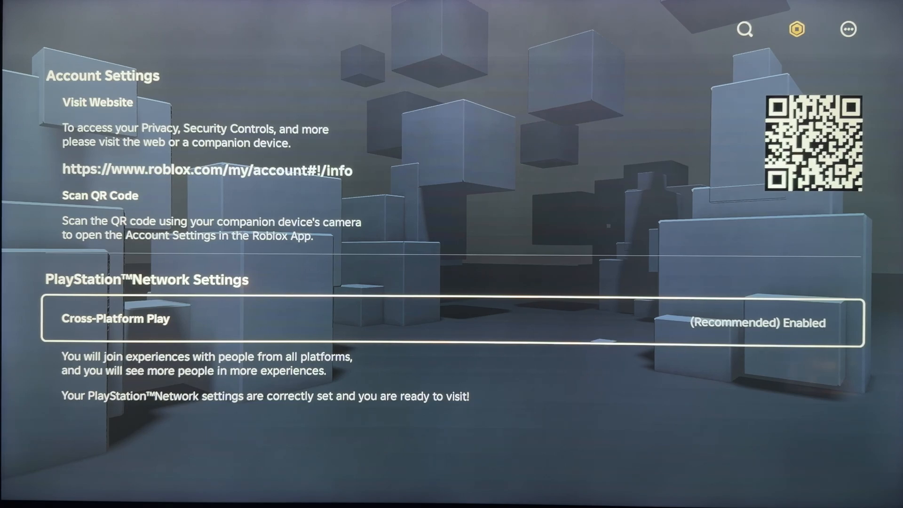
{"action": "key", "text": "PS"}
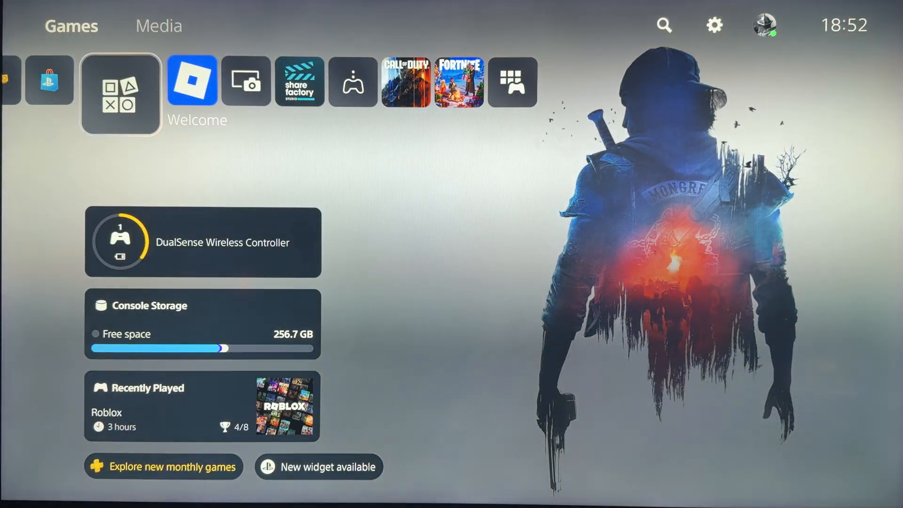
{"action": "mouse_move", "coordinate": [713, 25]}
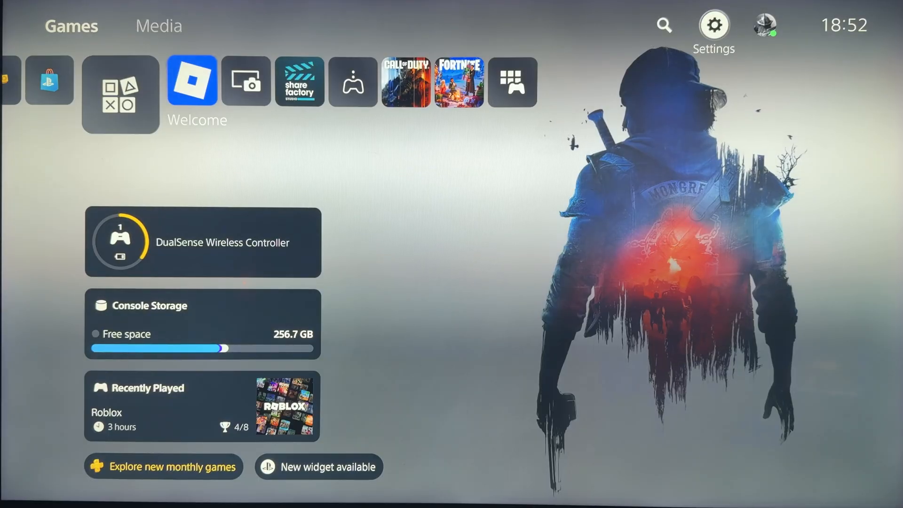
Navigate Settings > Users and Accounts > Other to the Restore Licenses list
{"action": "left_click", "coordinate": [712, 25]}
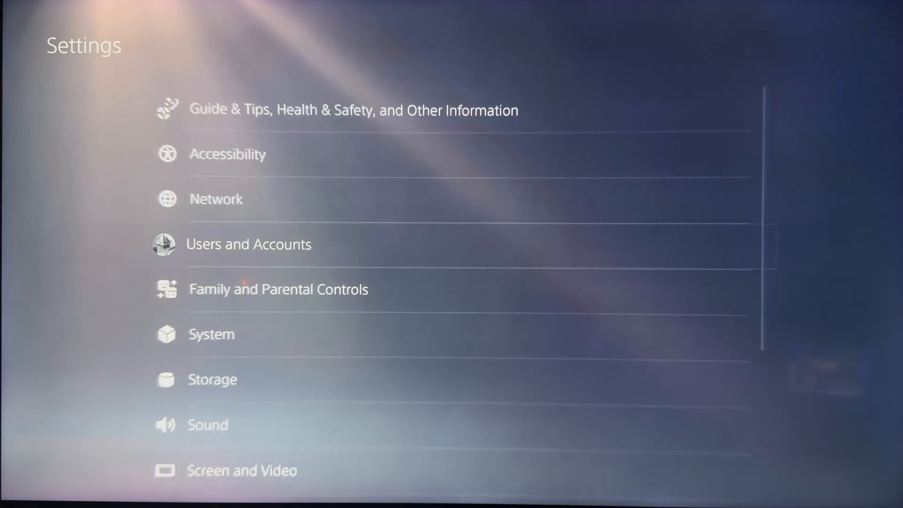
{"action": "left_click", "coordinate": [249, 244]}
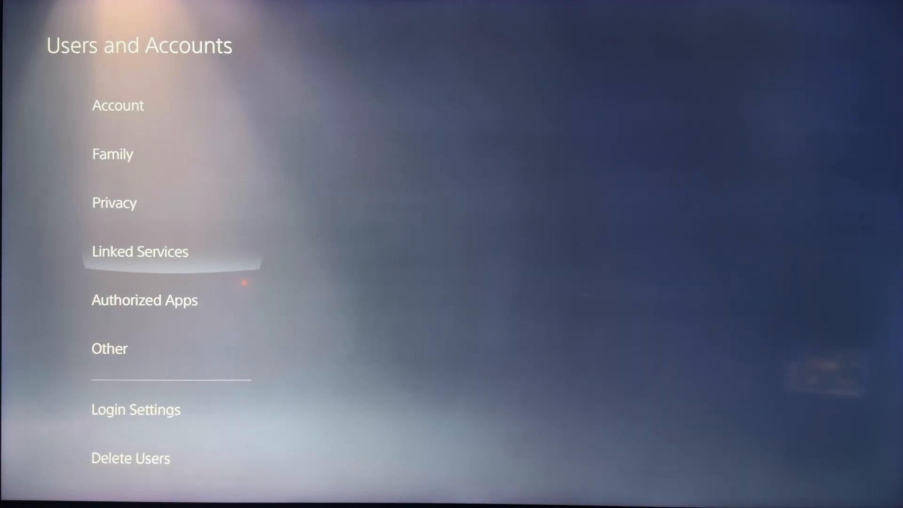
{"action": "left_click", "coordinate": [110, 348]}
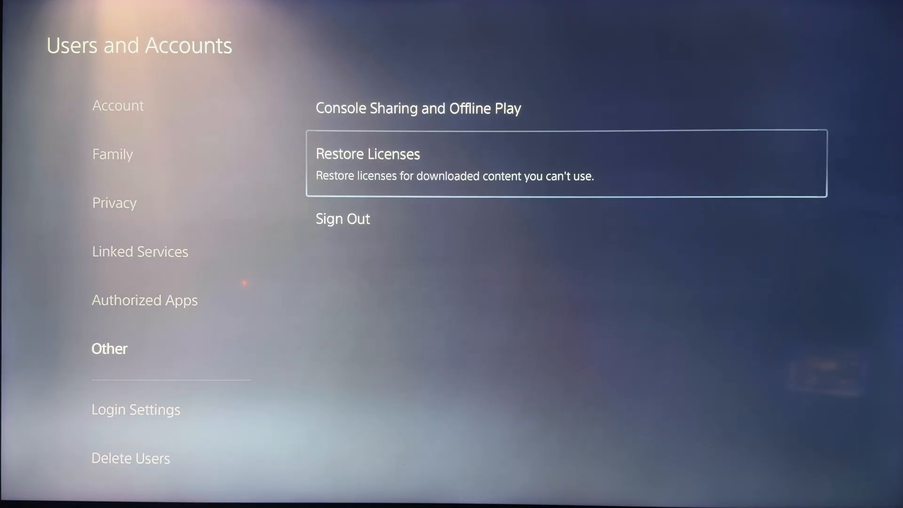
{"action": "left_click", "coordinate": [367, 154]}
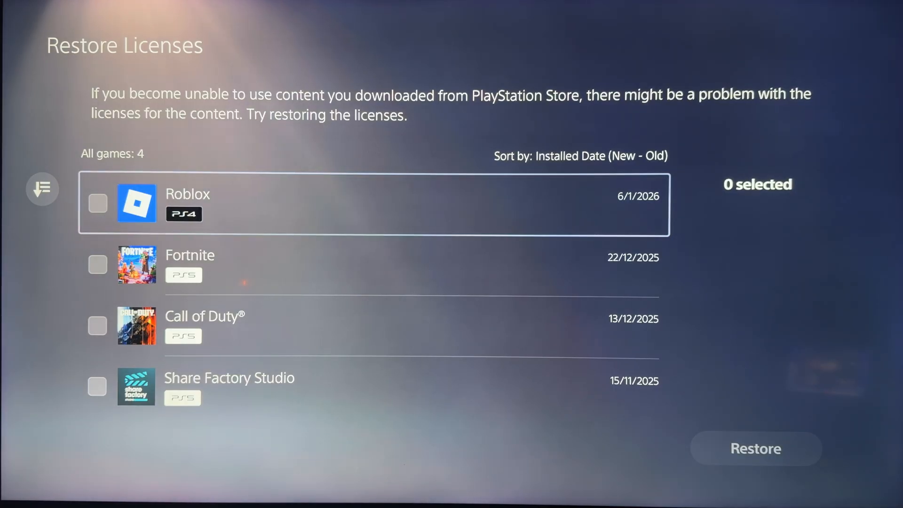
Tick Roblox and restore its license until 'License restored' confirms
{"action": "left_click", "coordinate": [97, 203]}
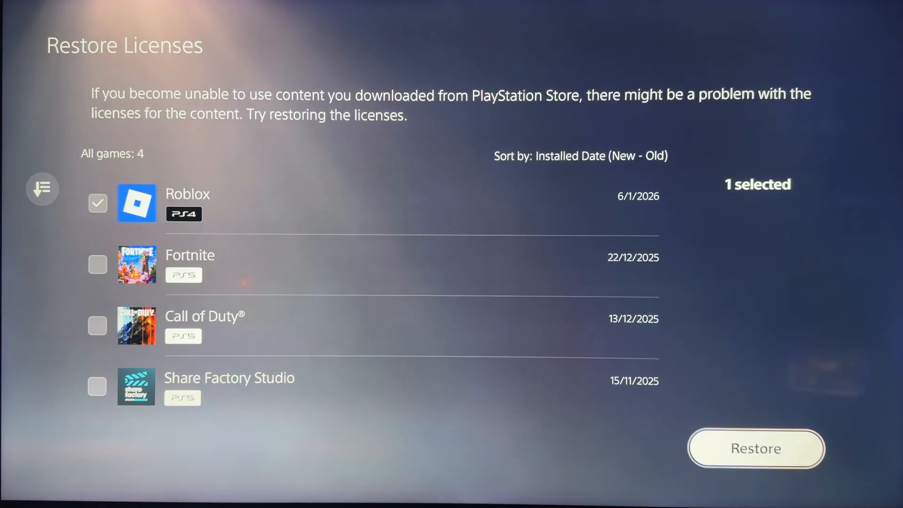
{"action": "left_click", "coordinate": [755, 447]}
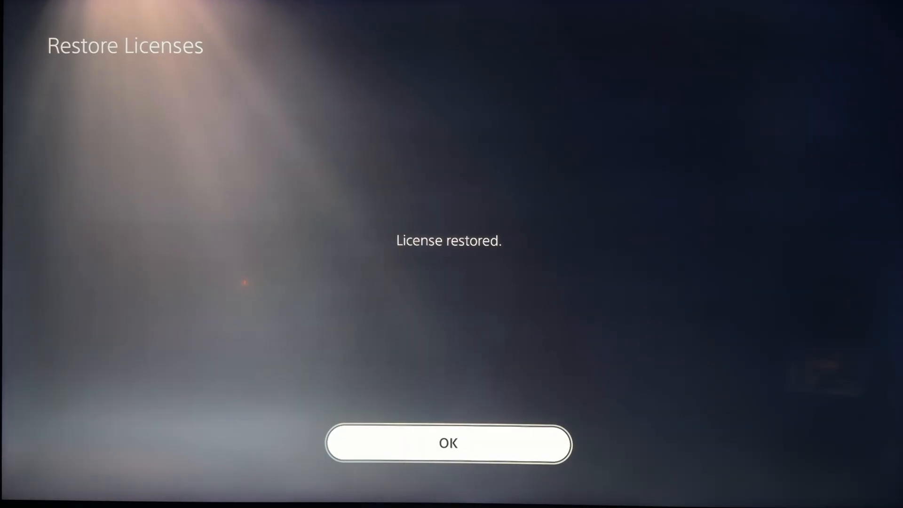
{"action": "left_click", "coordinate": [448, 443]}
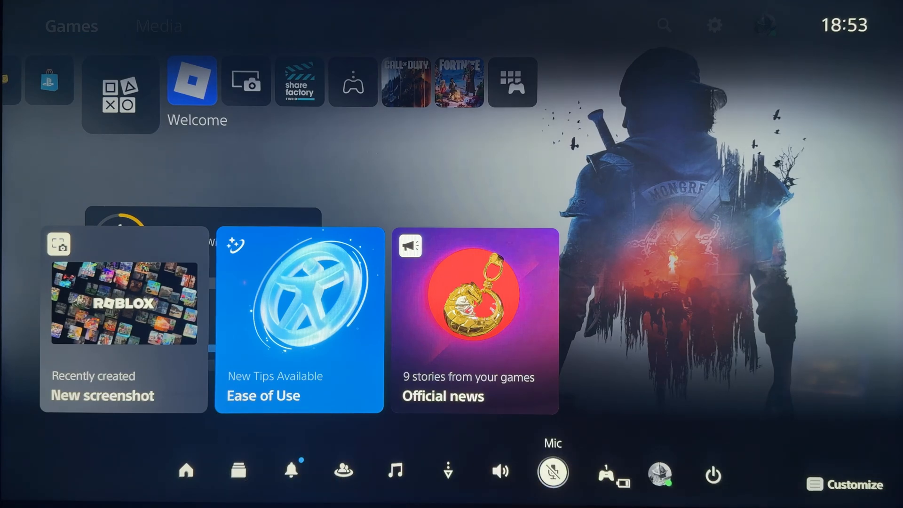
Toggle the controller microphone's Mute off in the Control Center
{"action": "left_click", "coordinate": [552, 472]}
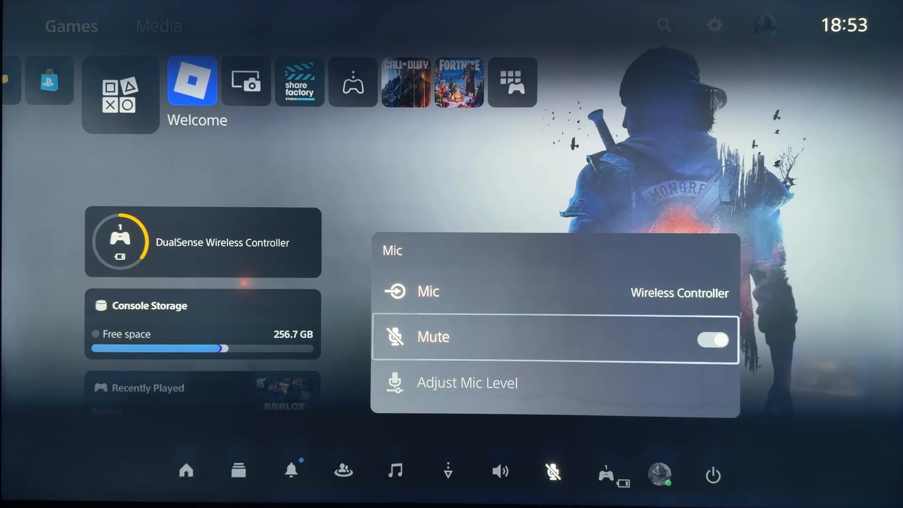
{"action": "left_click", "coordinate": [713, 340]}
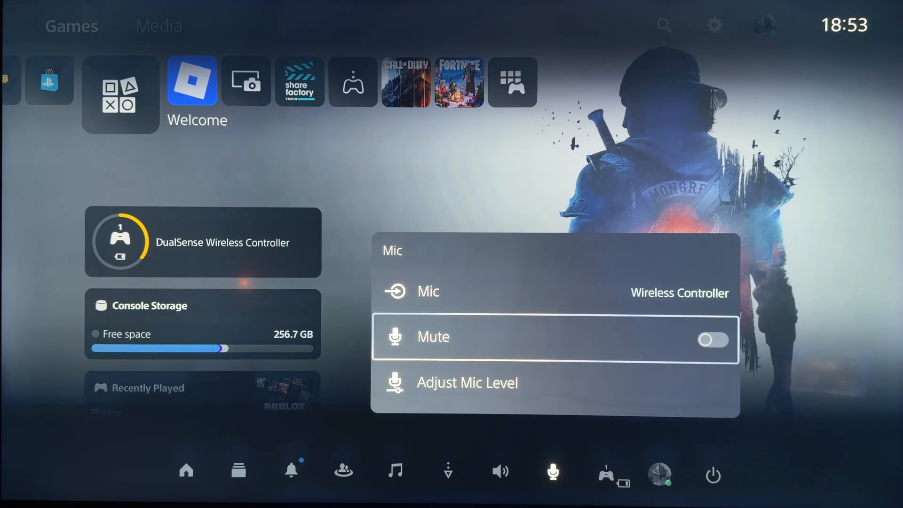